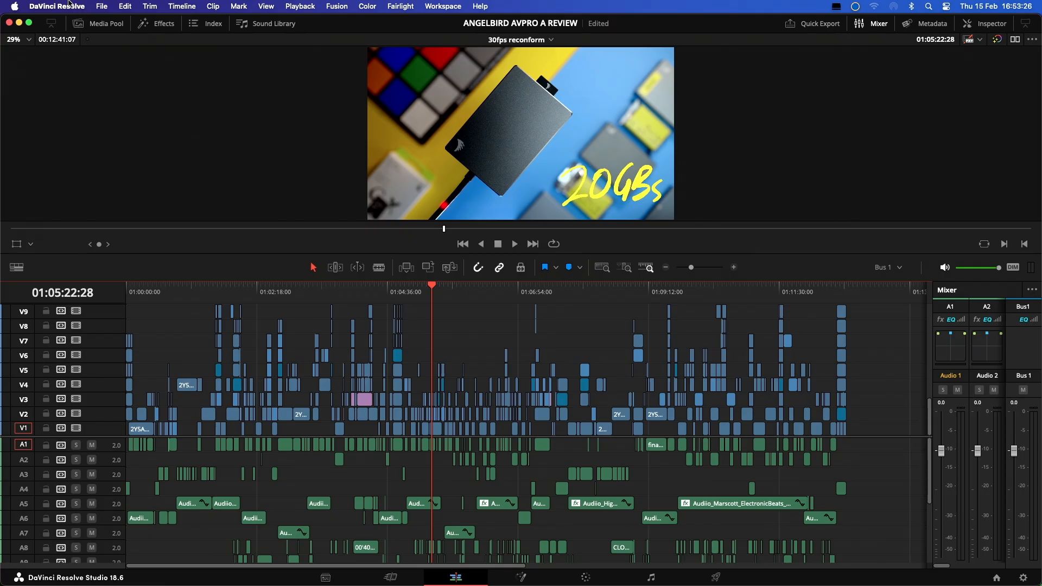
- Reach Keyboard Customization from the DaVinci Resolve menu and view the Application panel shortcuts
click(57, 6)
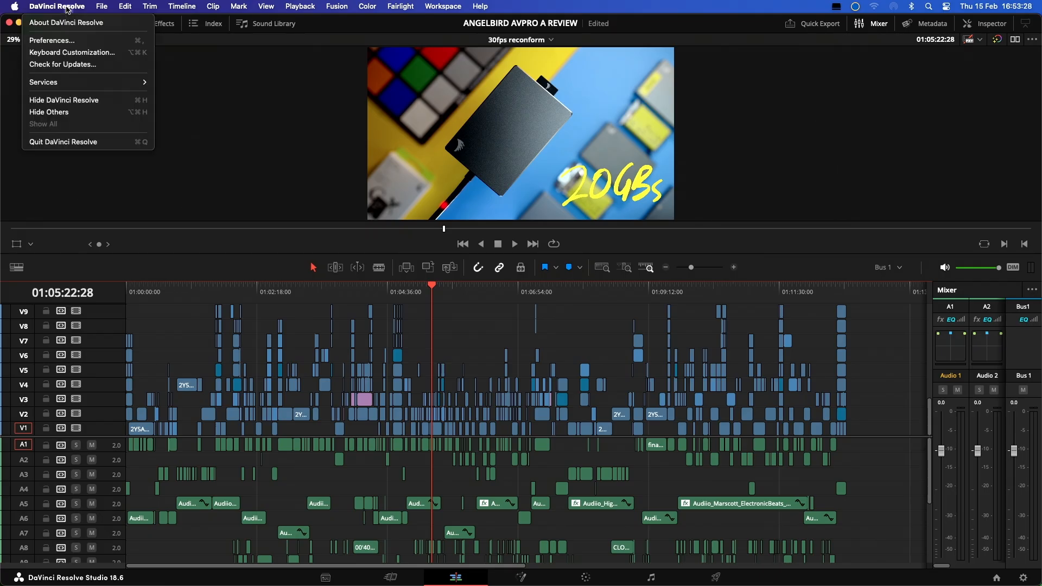
mouse_move(71, 52)
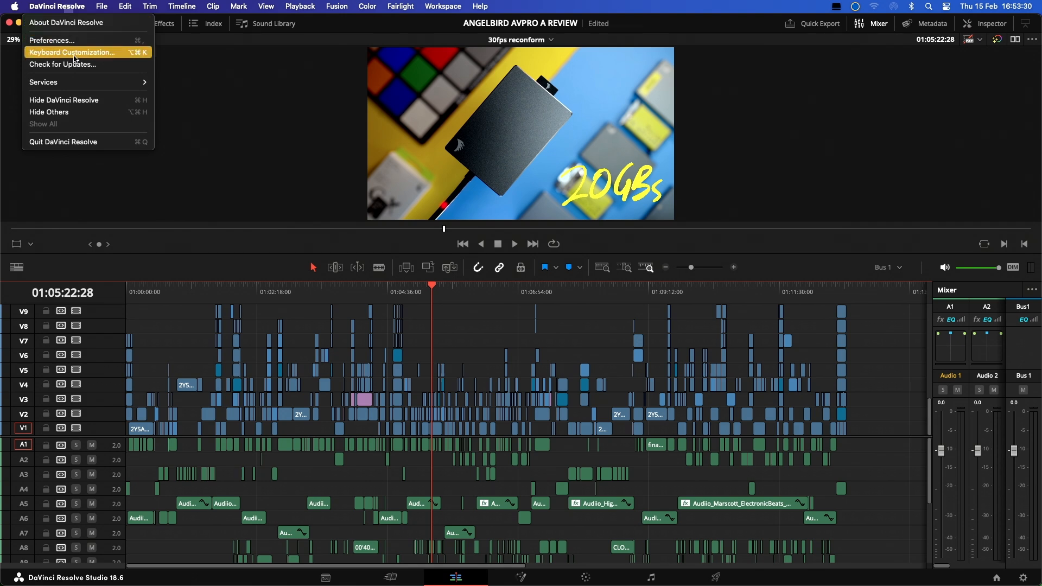
click(72, 52)
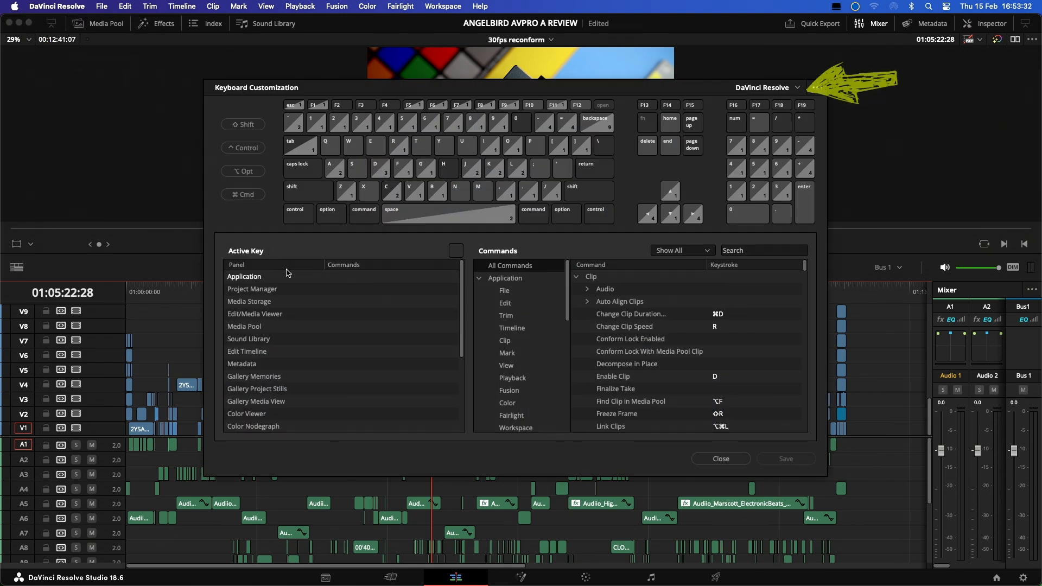
click(767, 87)
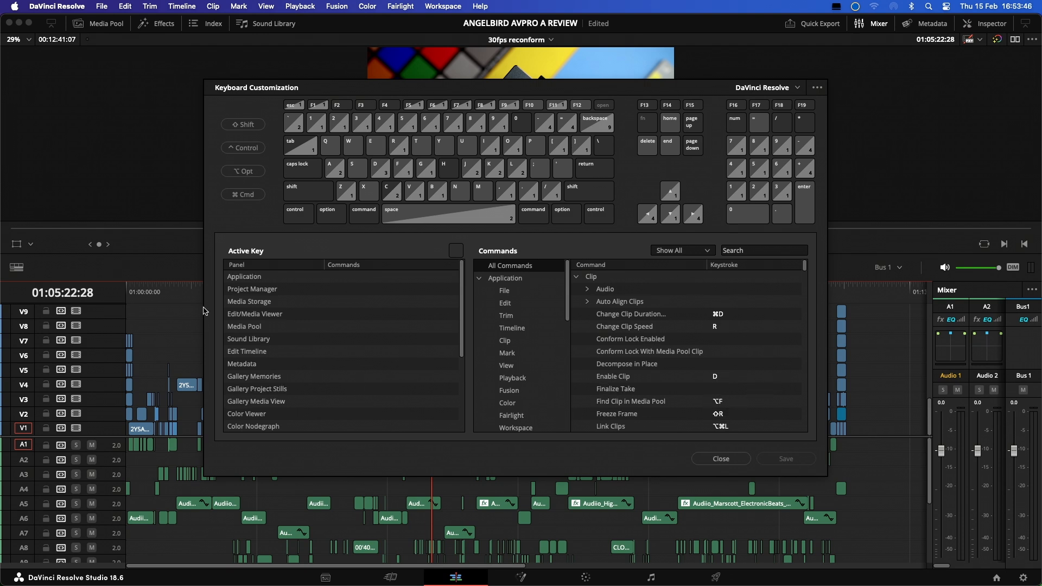
- Dismiss the Keyboard Customization window to return to the edit timeline
click(721, 458)
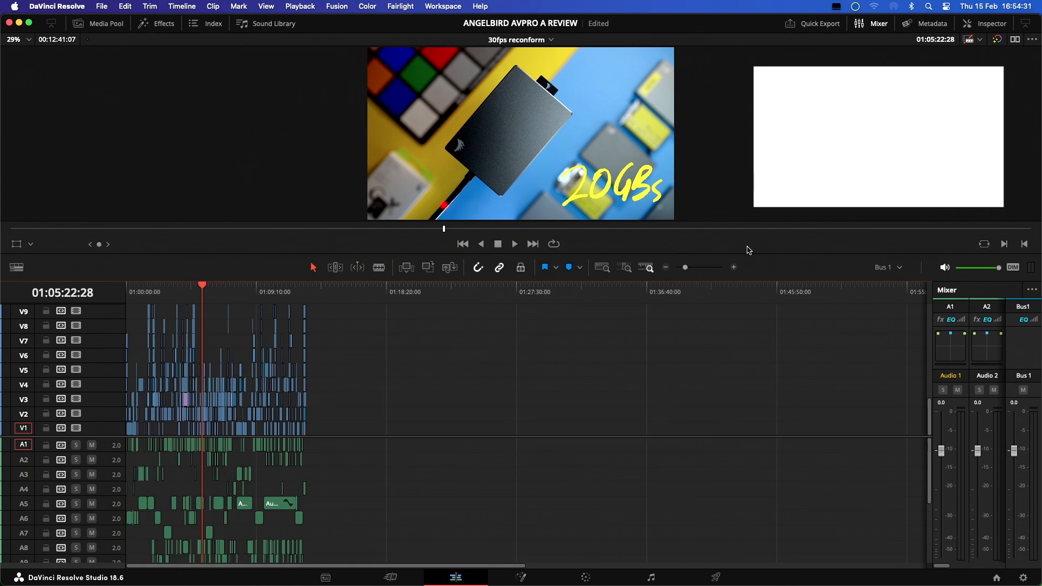
- Fit the whole timeline into view with Shift+Z, then jump the playhead to the end
key(shift+z)
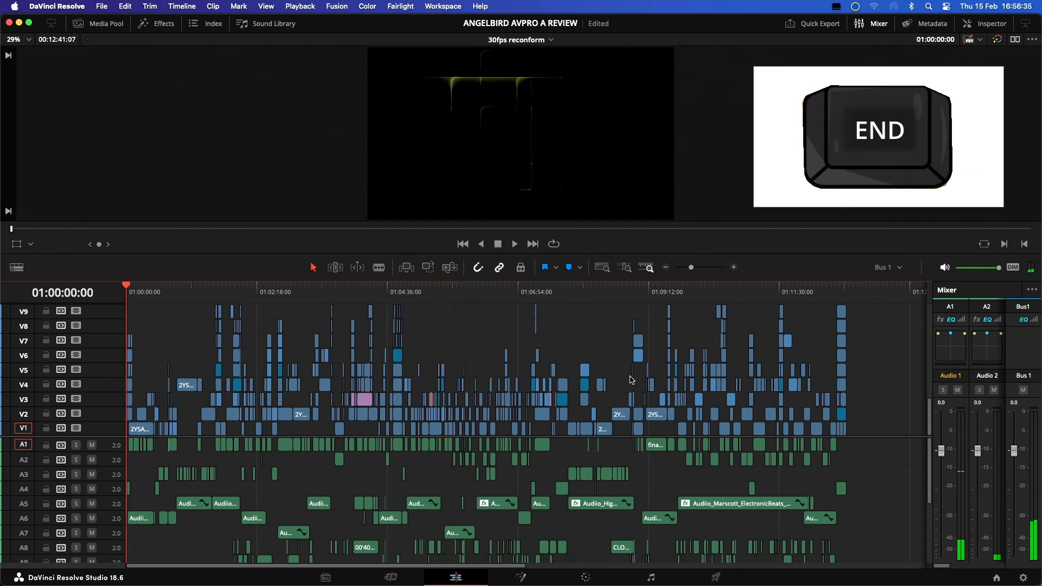
key(End)
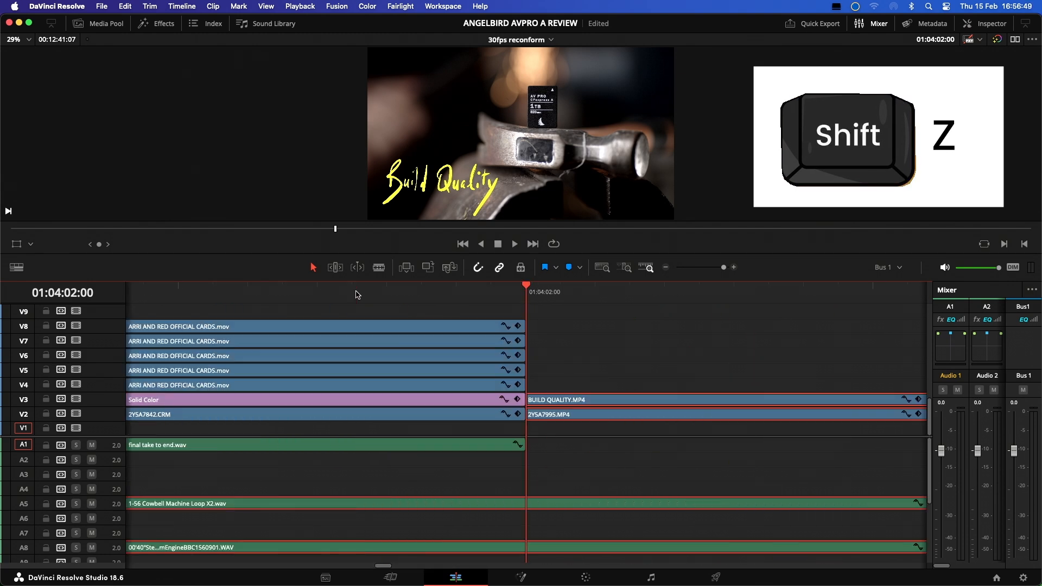
- Cut the clips at the playhead, blade the BUILD QUALITY clip on V3, and select clips forward with Alt+Y
key(ctrl+b)
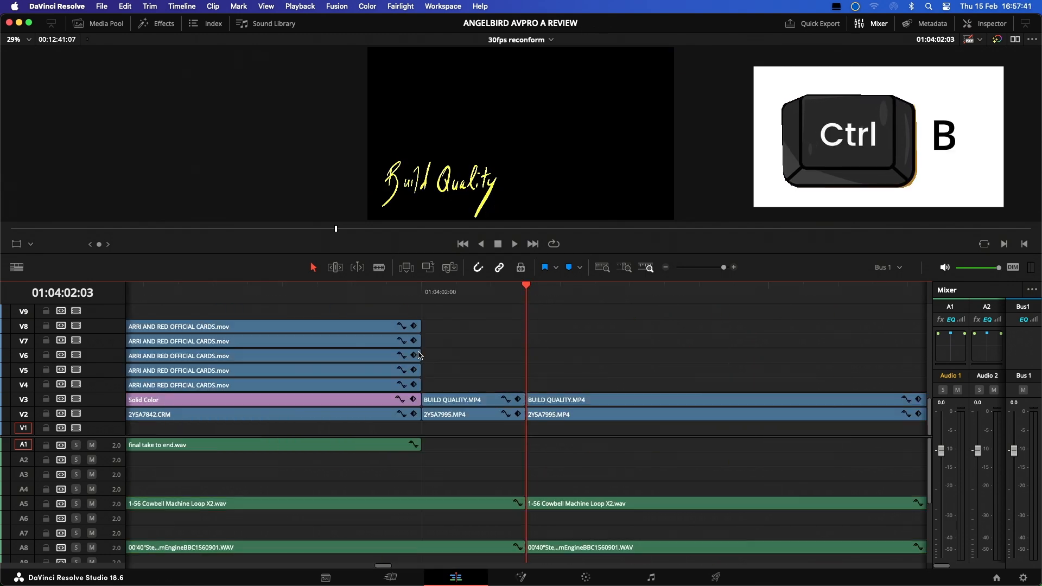
key(ctrl+b)
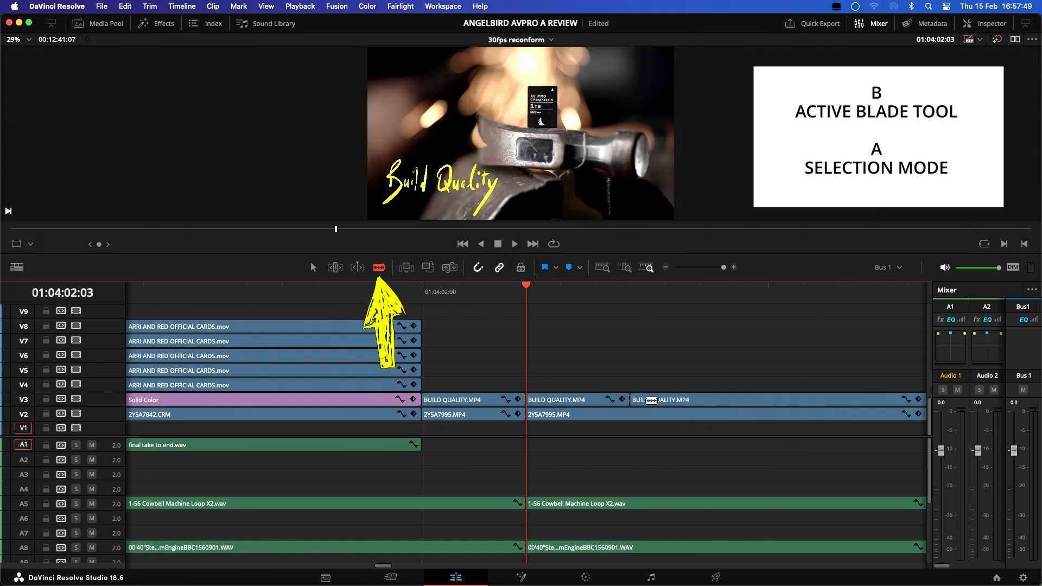
click(313, 267)
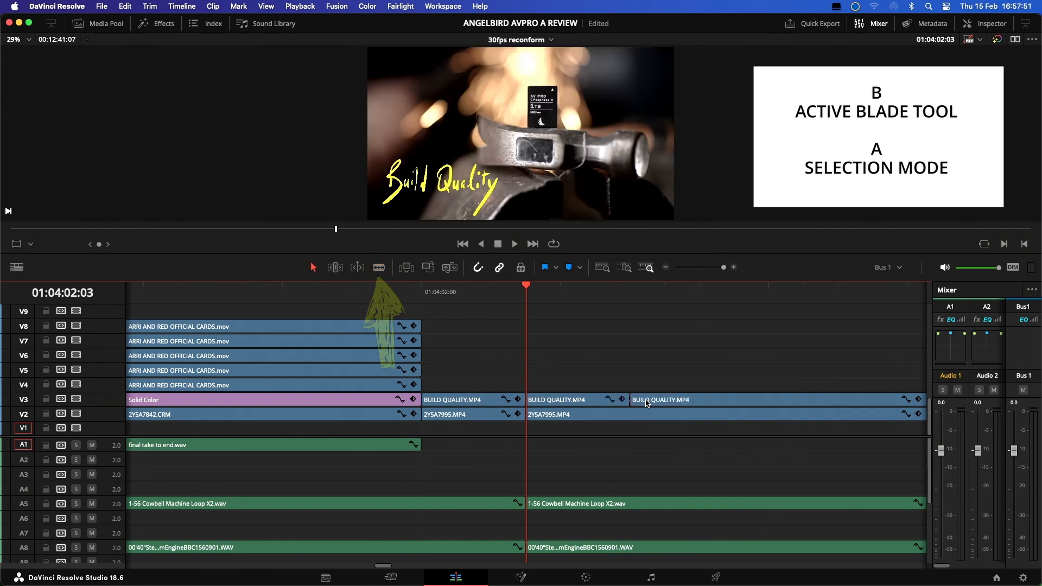
key(alt+y)
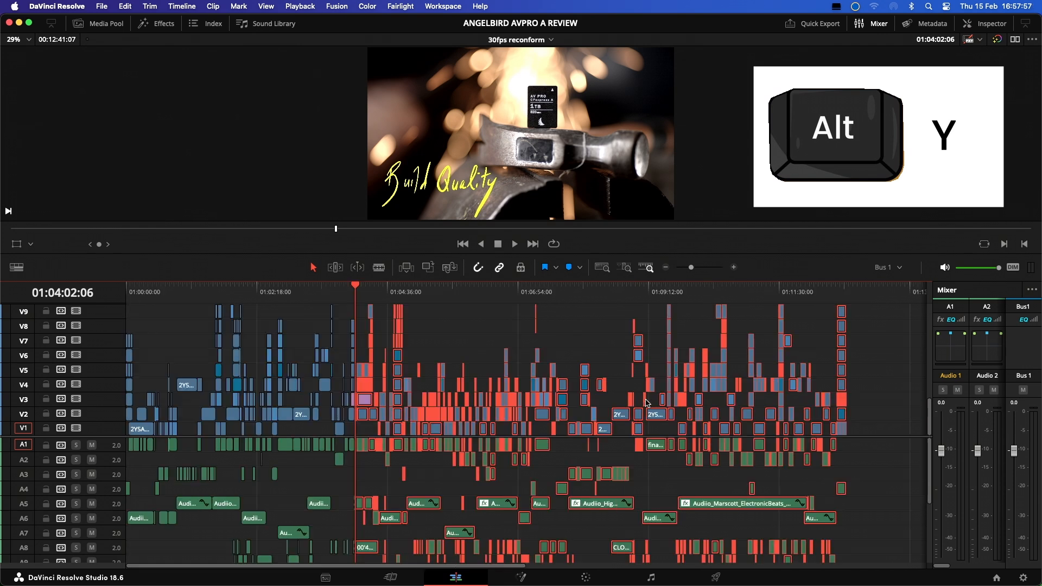
key(shift+z)
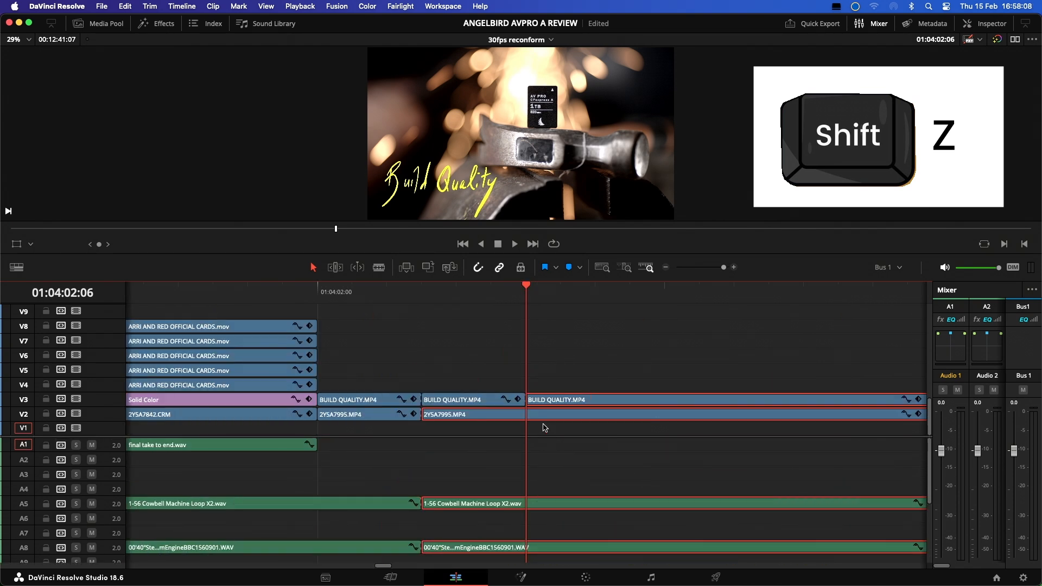
scroll(down, 3)
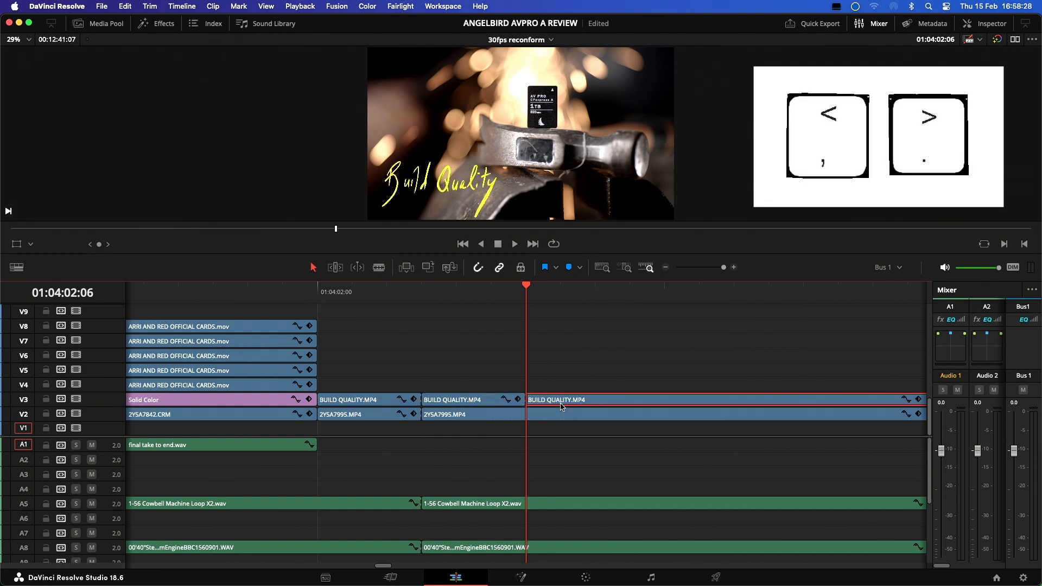
- Select the last BUILD QUALITY clip on the timeline
click(369, 399)
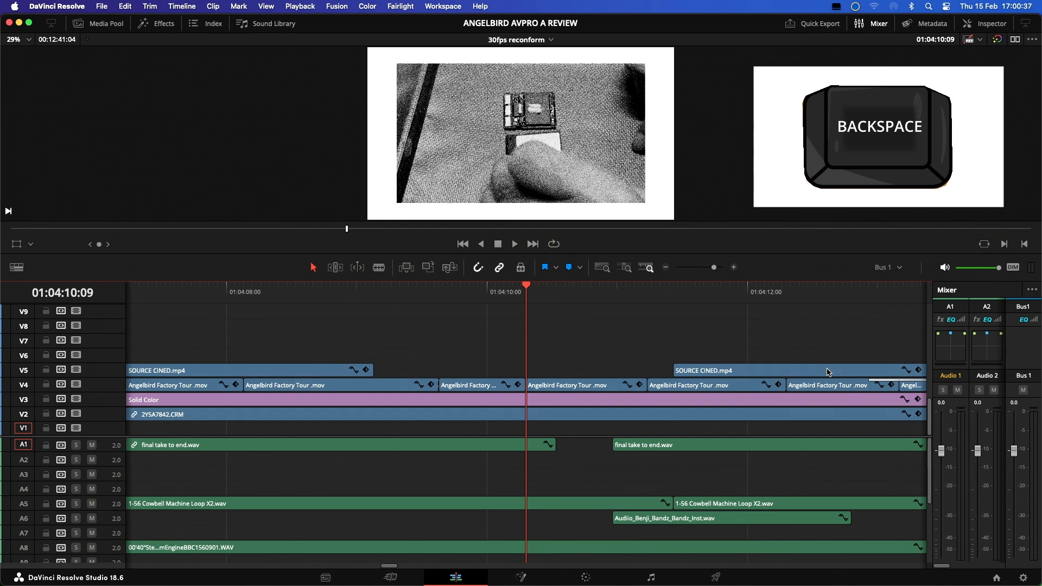
- Undo the deletion so the SOURCE CINED clip returns to track V5
key(cmd+z)
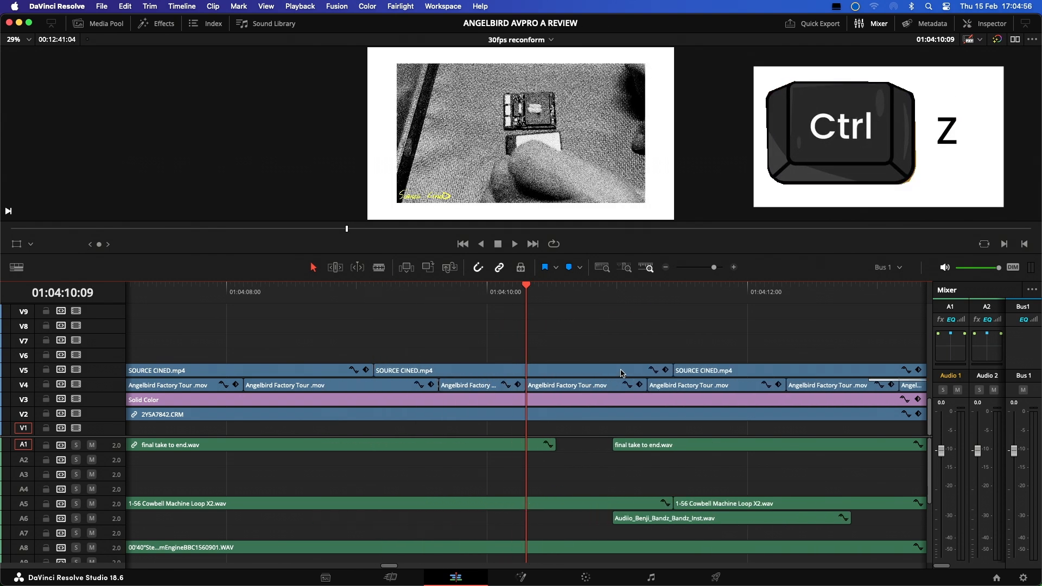
mouse_move(832, 416)
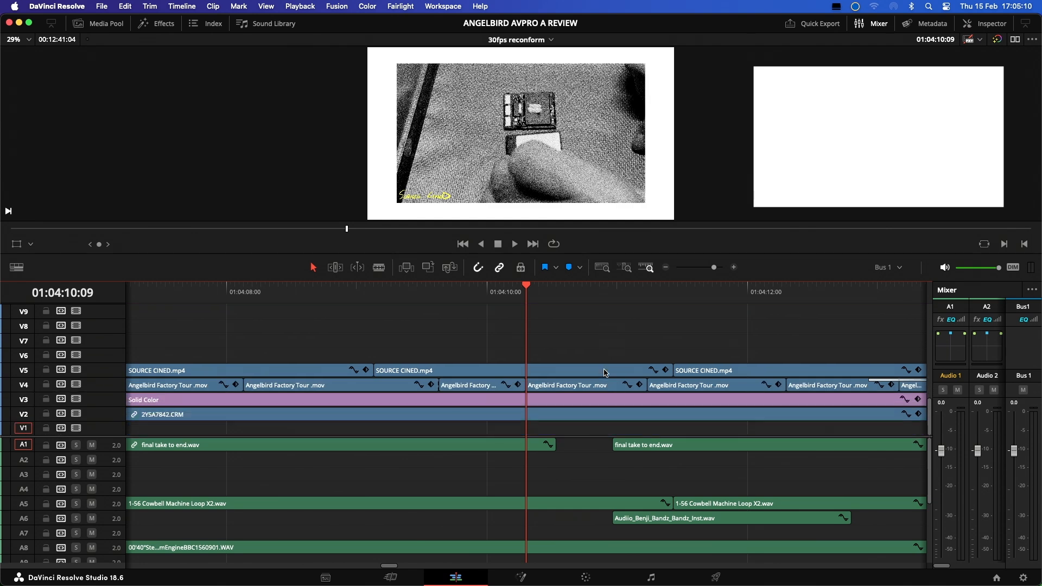
- Mark an in point at 01:06:31:02, play the range at double speed in the viewer, then stop
scroll(down, 3)
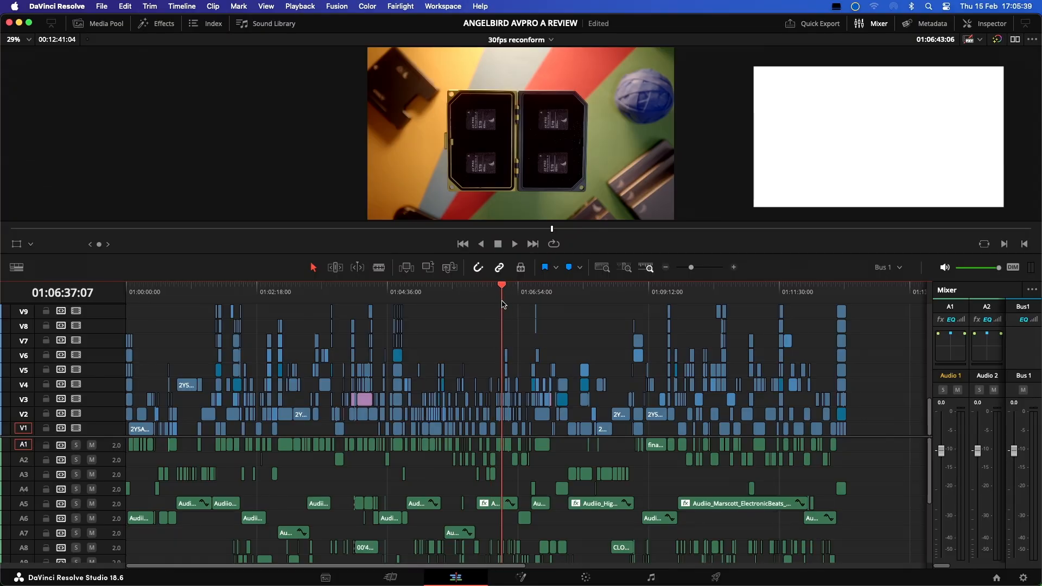
key(i)
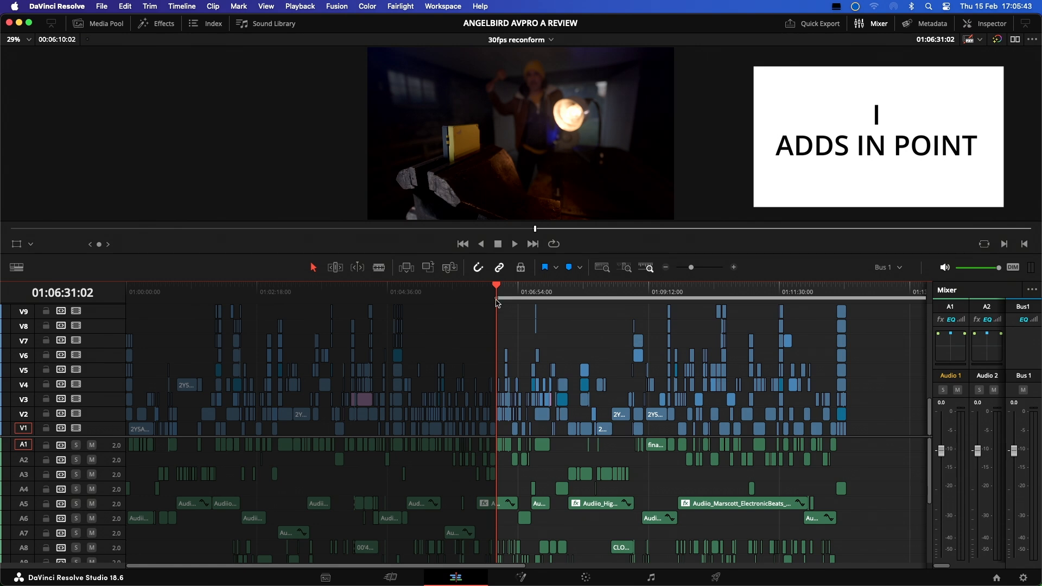
mouse_move(700, 307)
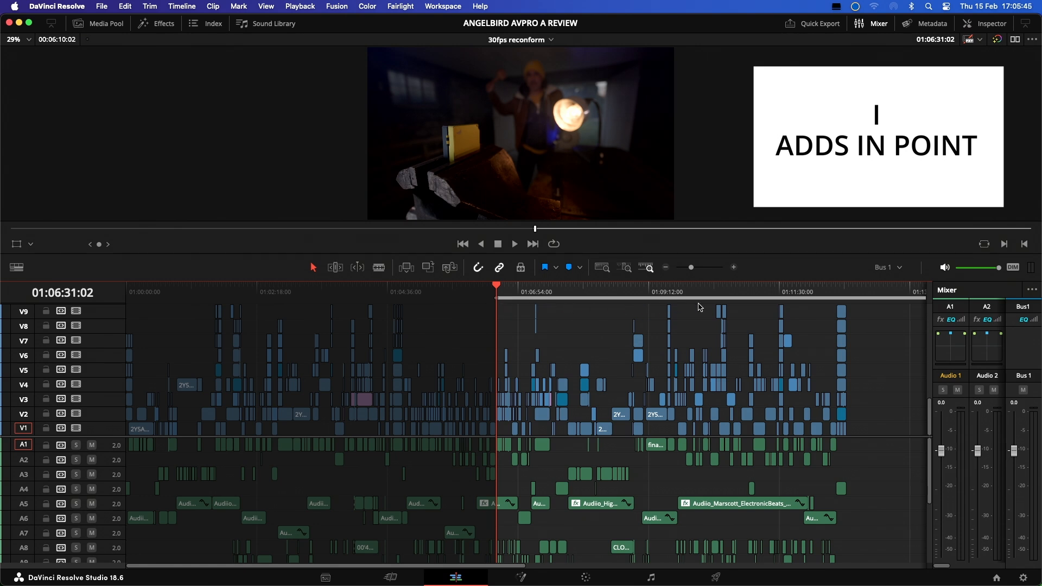
mouse_move(688, 308)
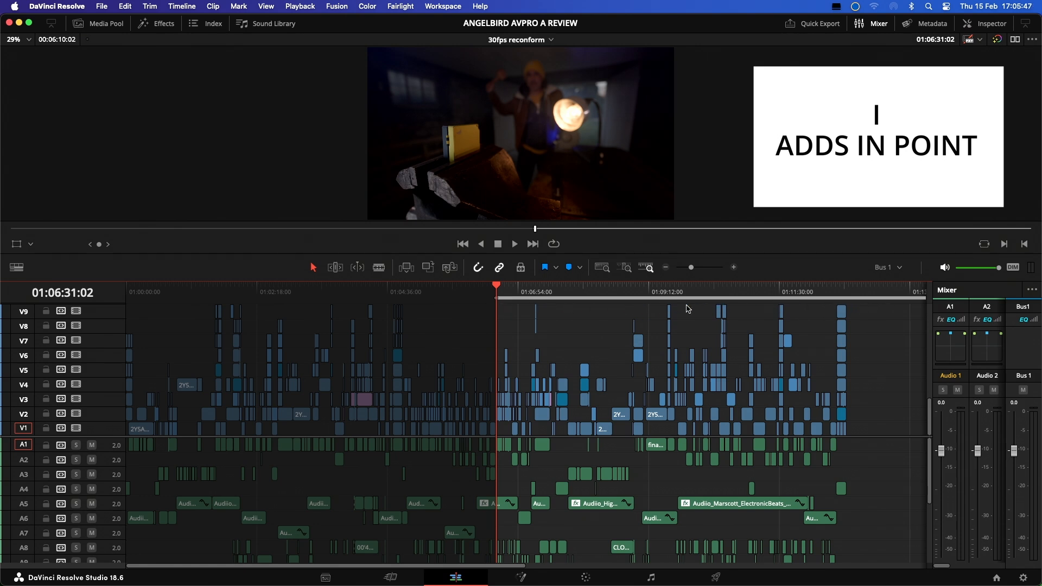
mouse_move(594, 308)
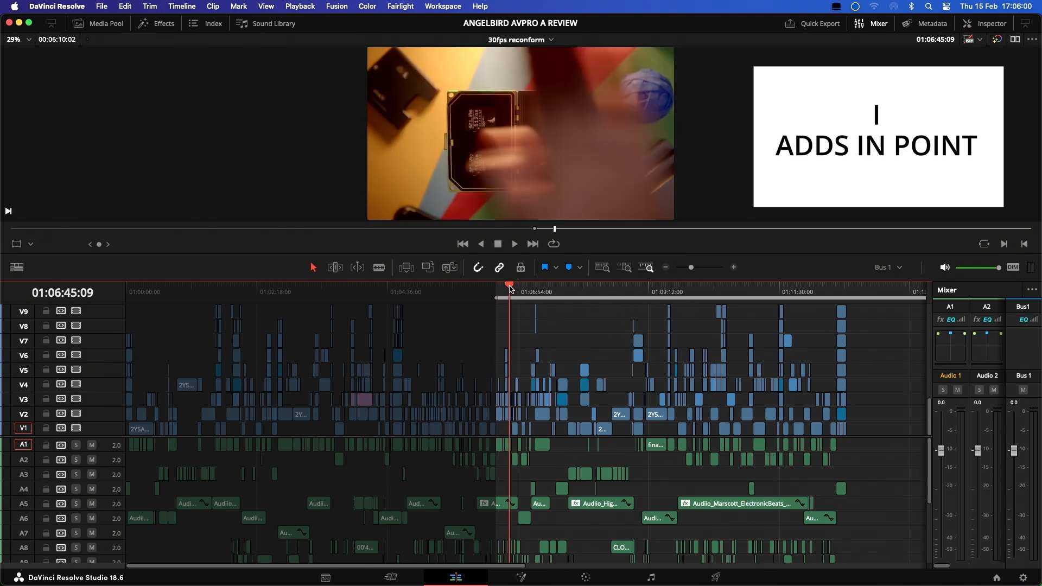
click(513, 244)
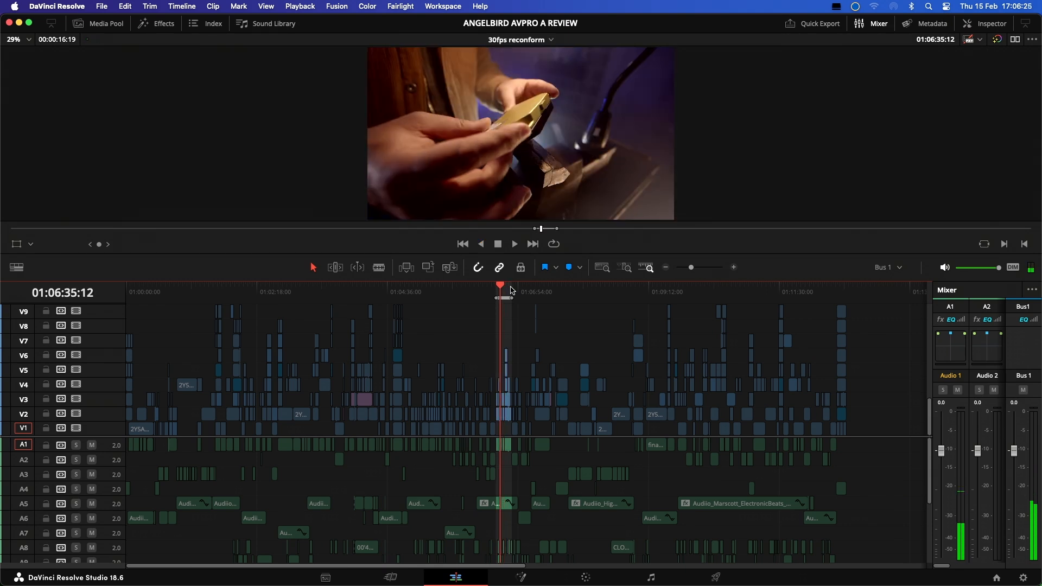
click(514, 244)
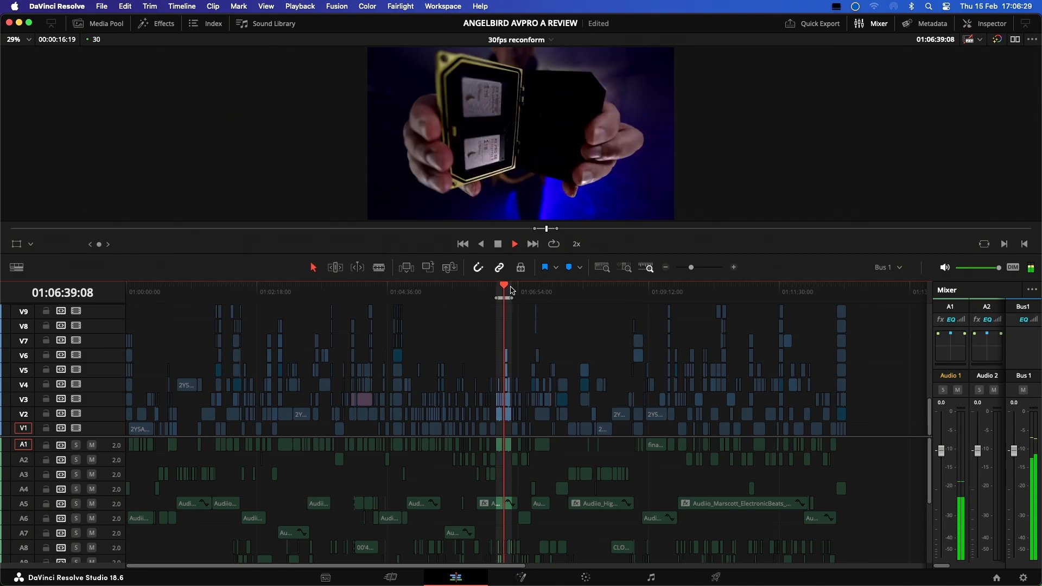
click(515, 244)
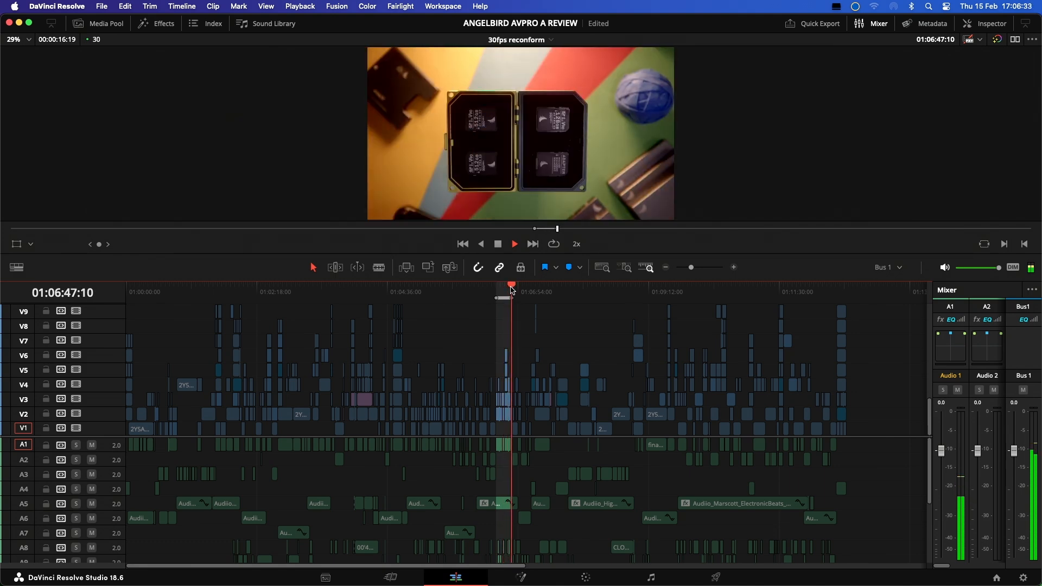
click(497, 244)
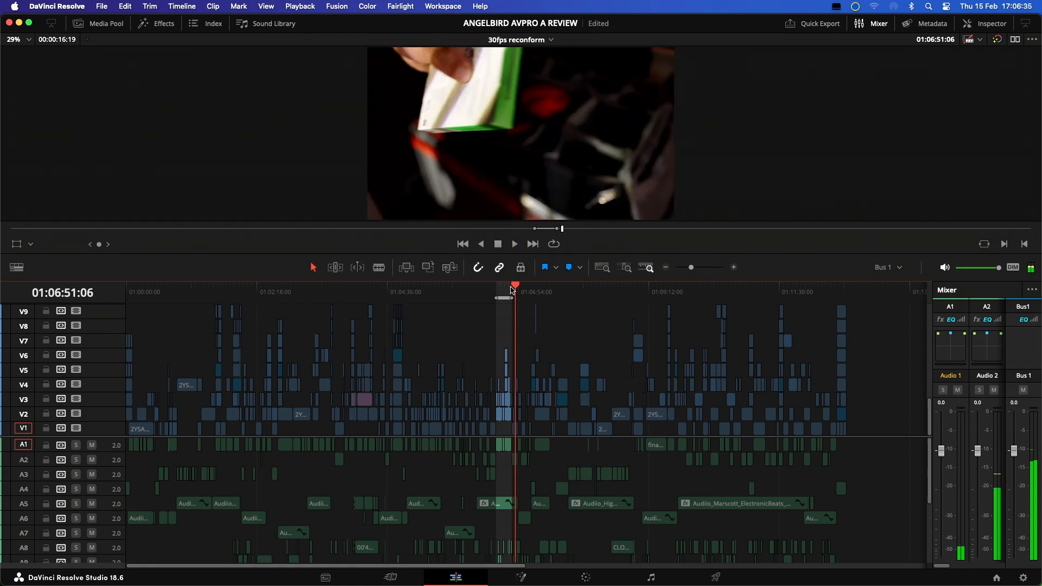
- Enable loop playback with Ctrl+/, play the in/out range on repeat, then stop
key(ctrl+/)
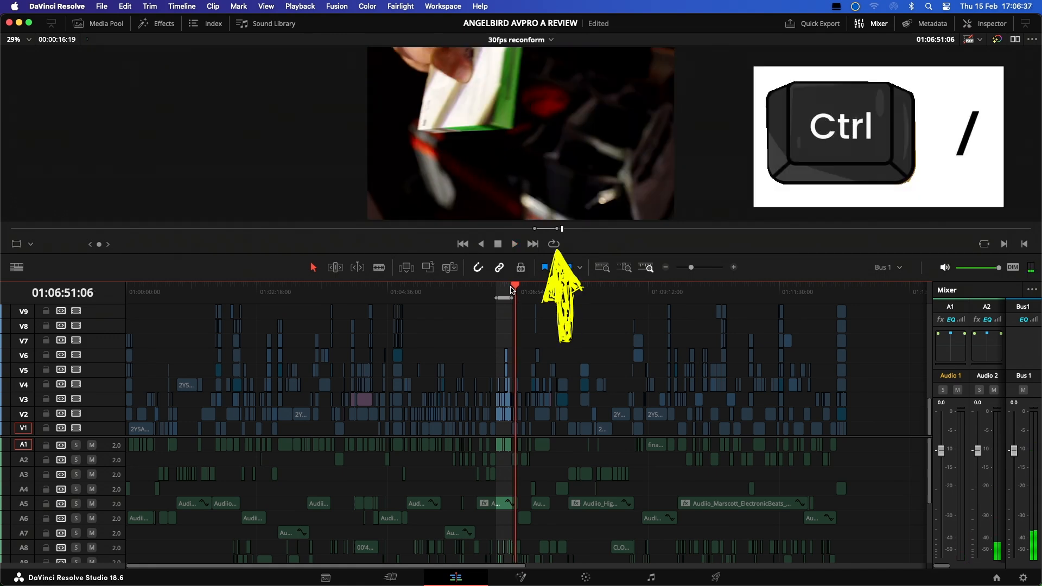
click(553, 244)
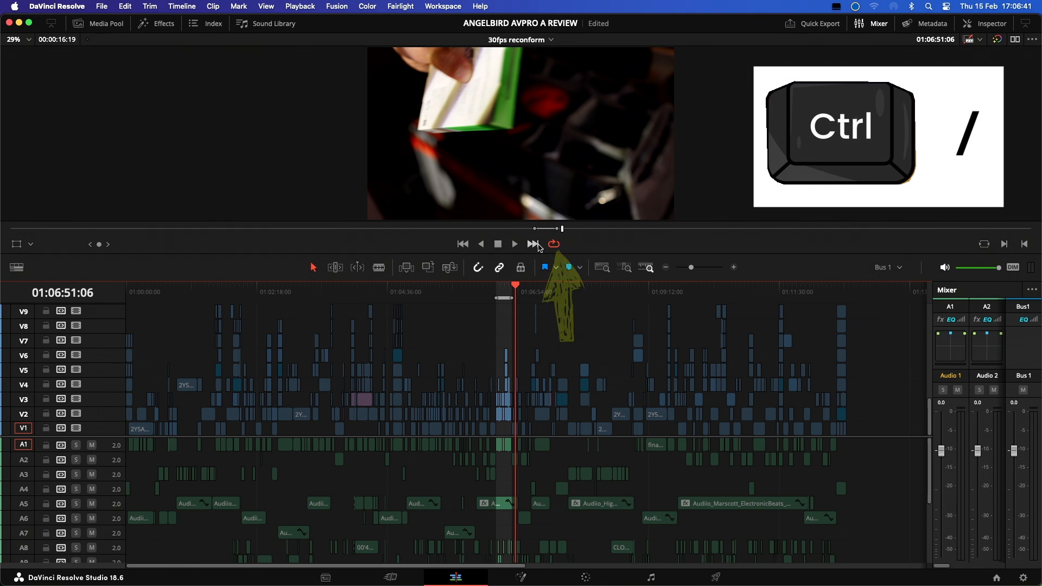
click(515, 244)
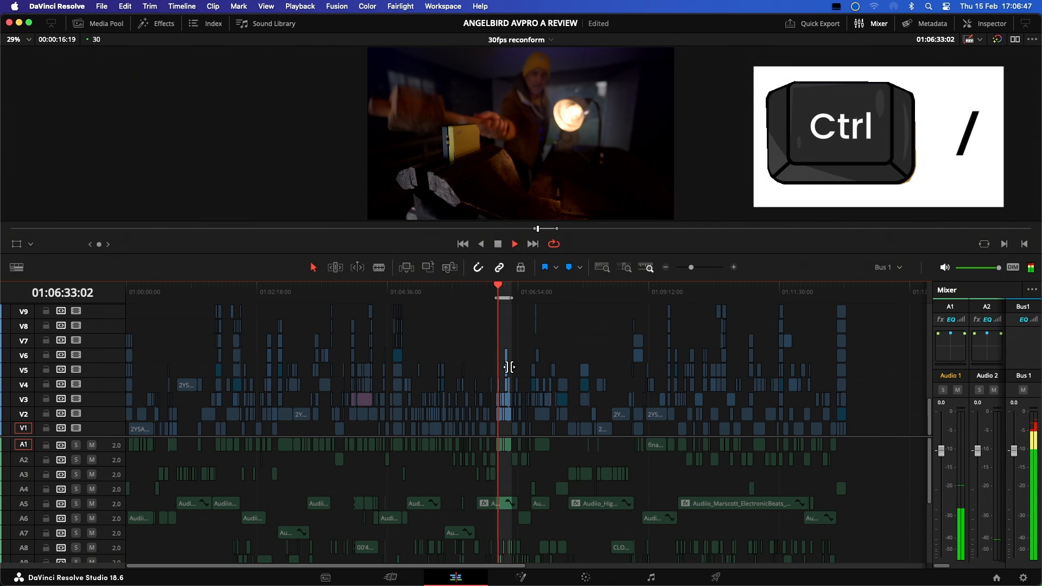
key(shift+z)
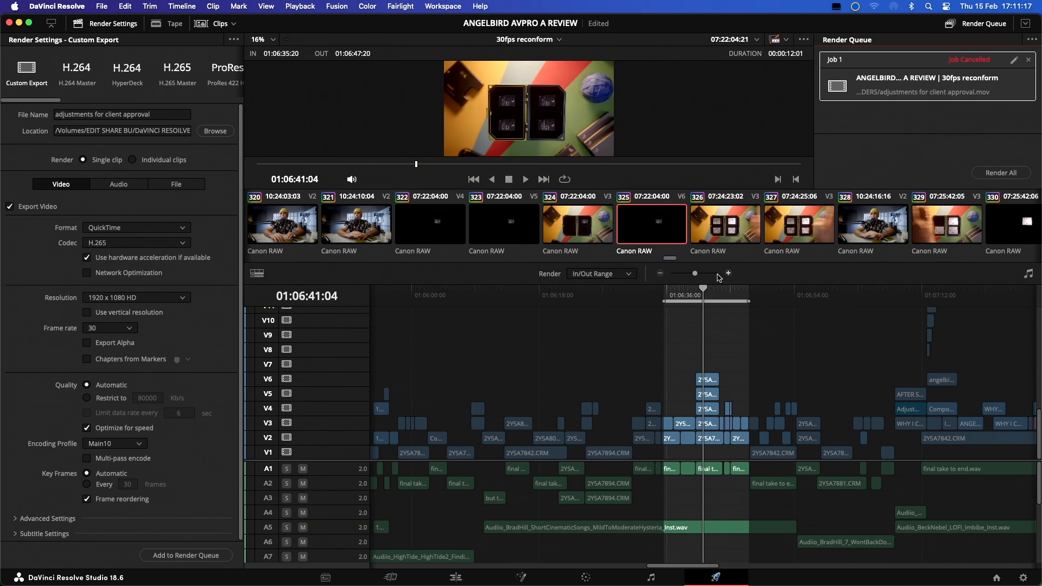
mouse_move(722, 308)
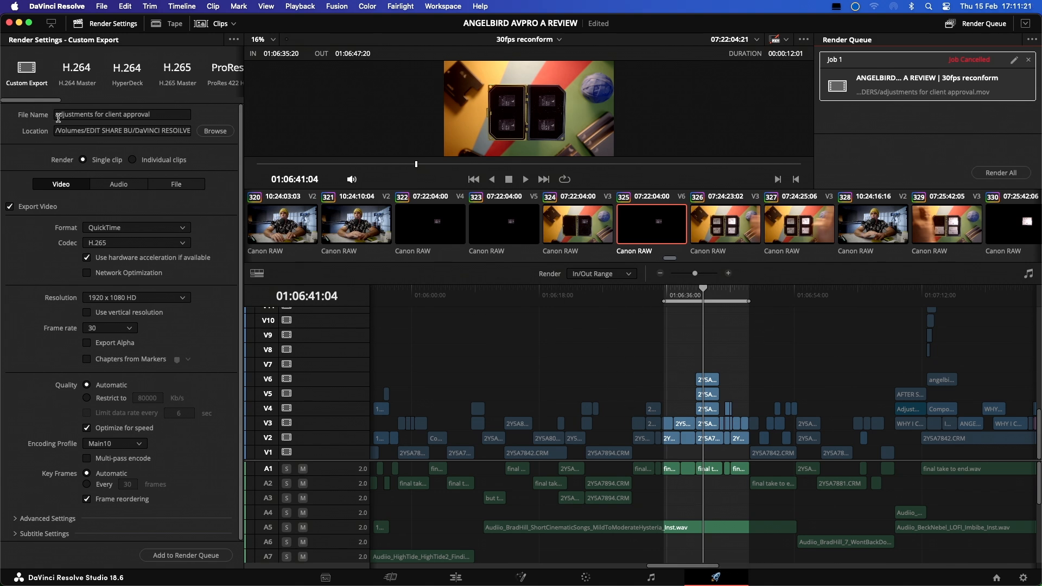
- Keep the render file name 'adjustments for client approval' for the in/out range export
click(122, 114)
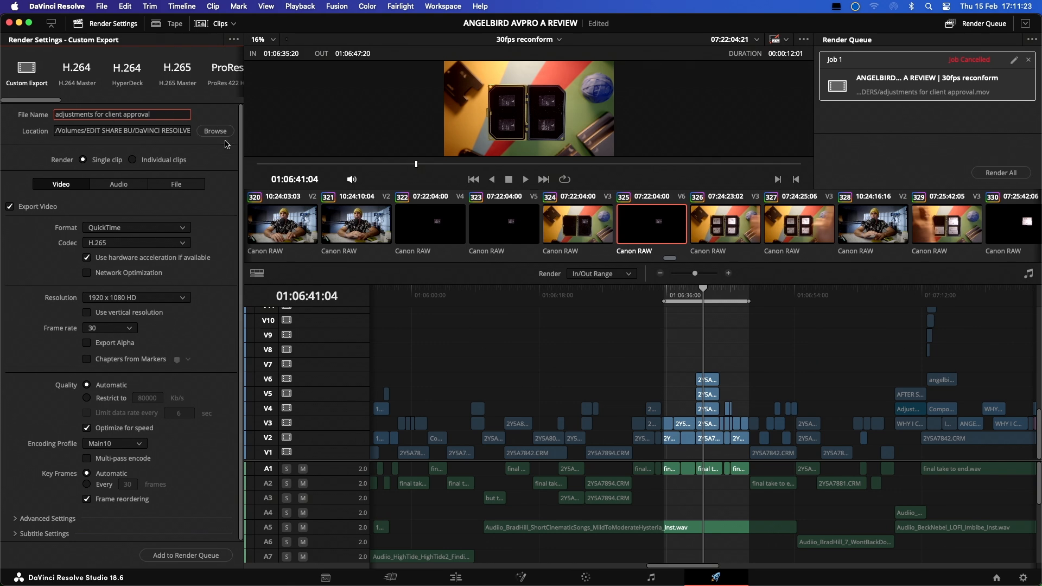
key(alt+x)
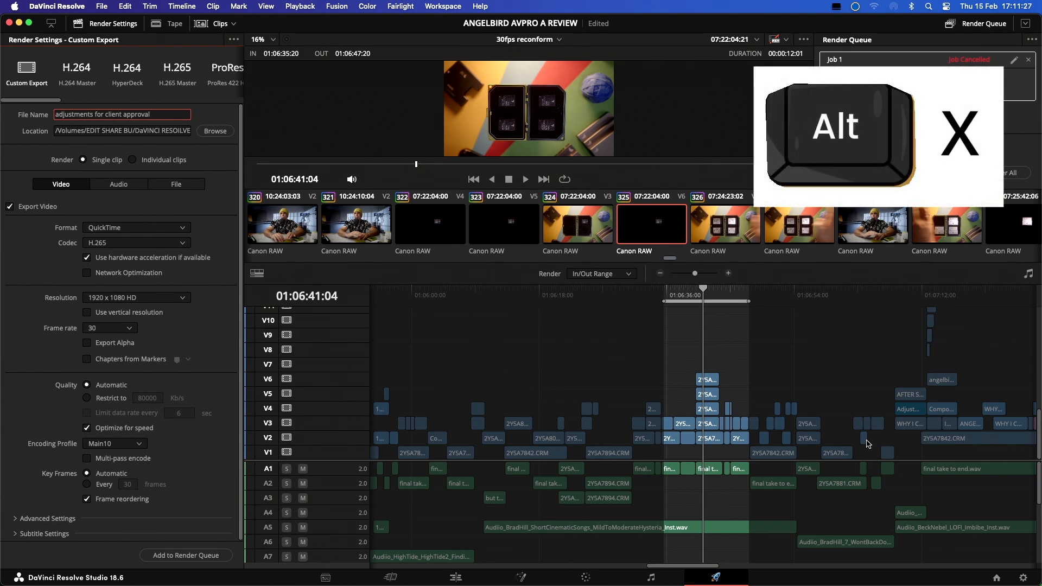
- Select clip 2YSA8021.MP4 on the edit timeline and copy it for pasting attributes
click(597, 274)
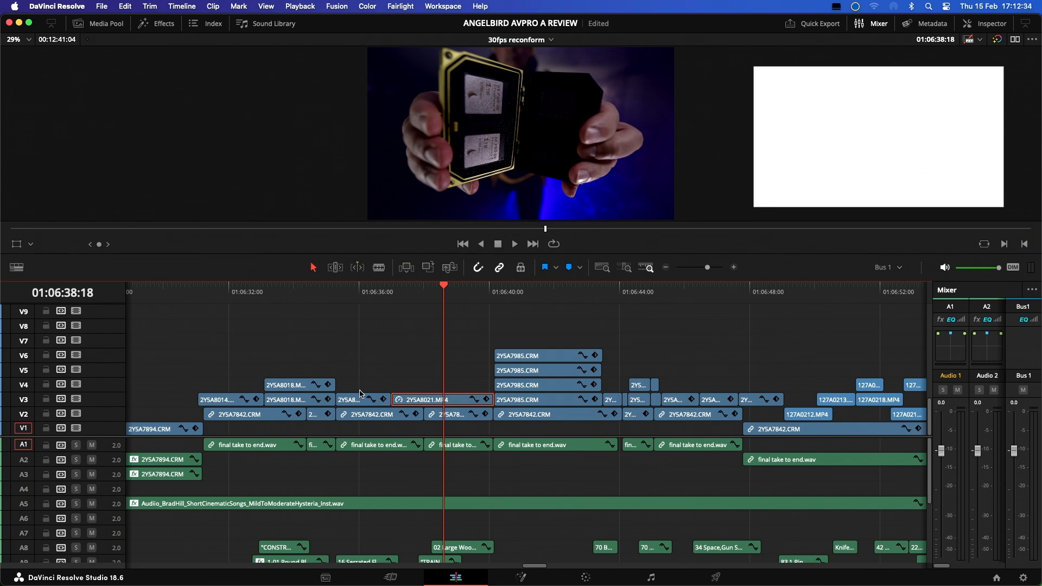
mouse_move(360, 398)
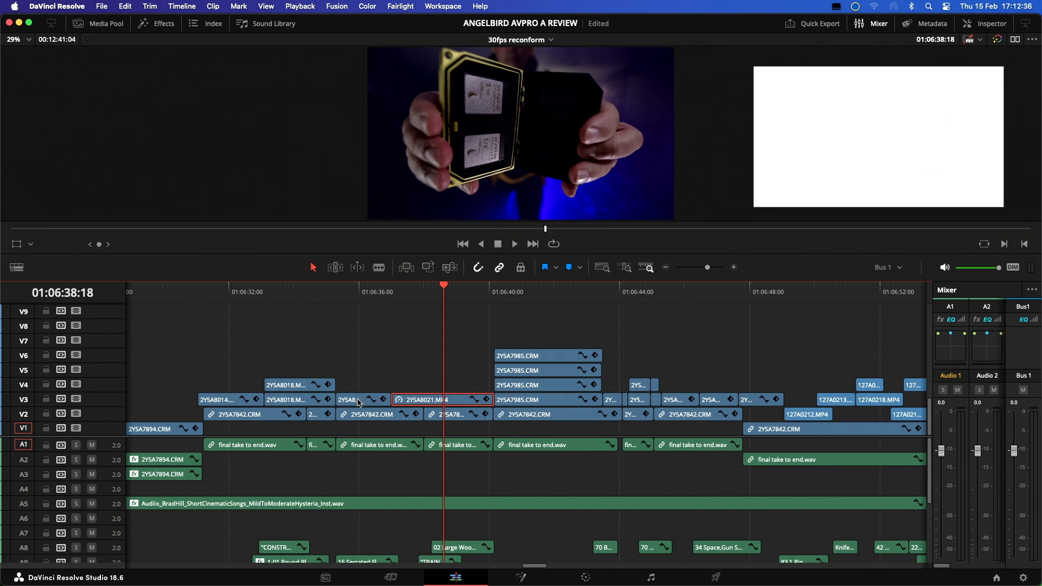
key(alt+v)
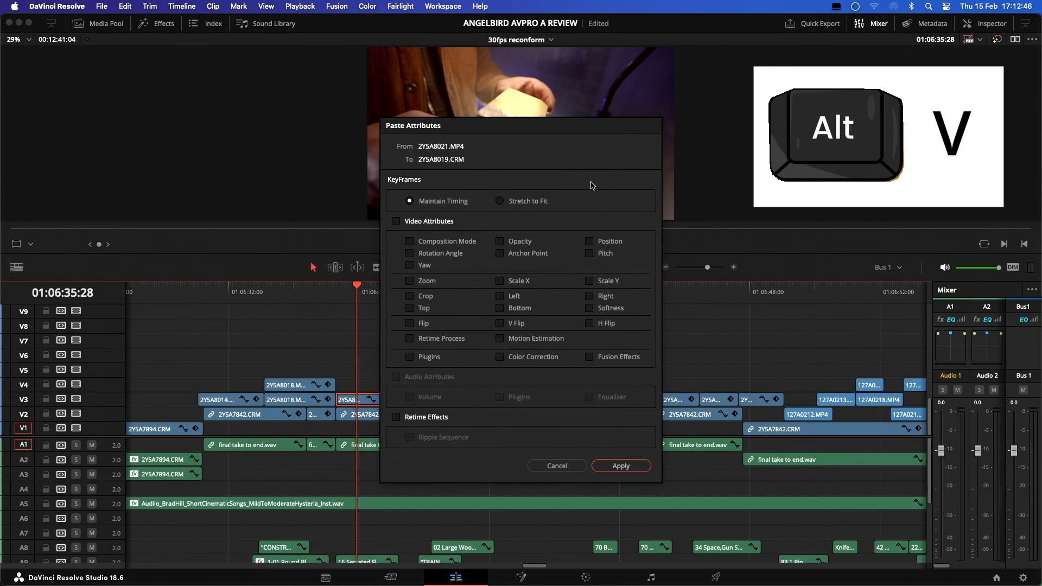
mouse_move(473, 173)
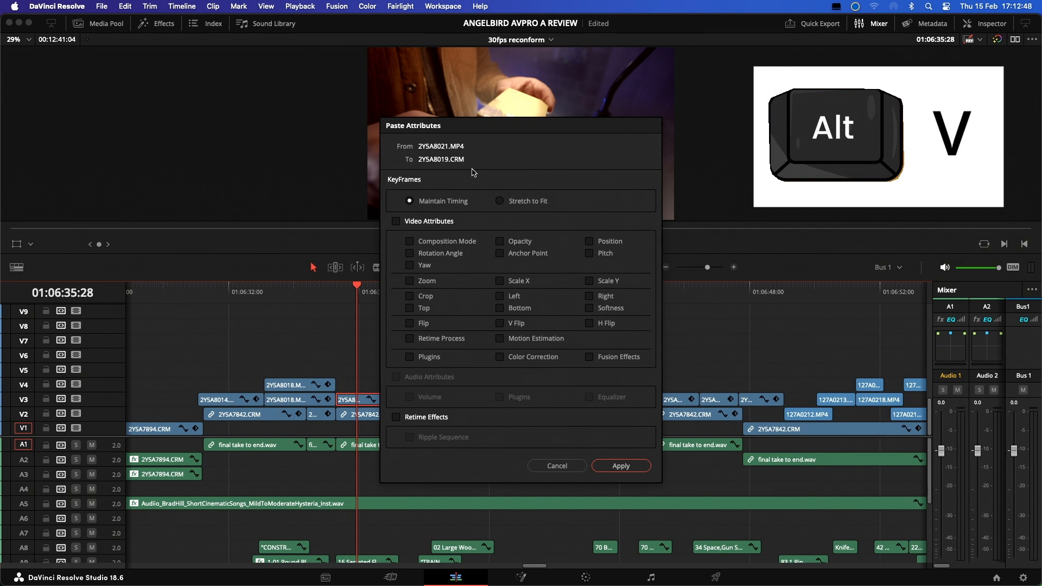
mouse_move(613, 267)
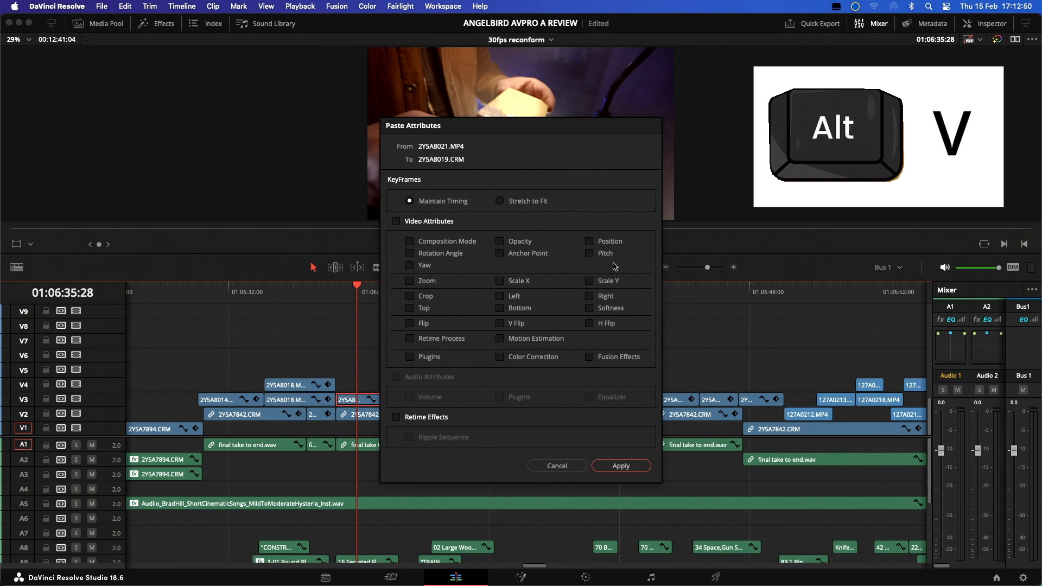
mouse_move(616, 375)
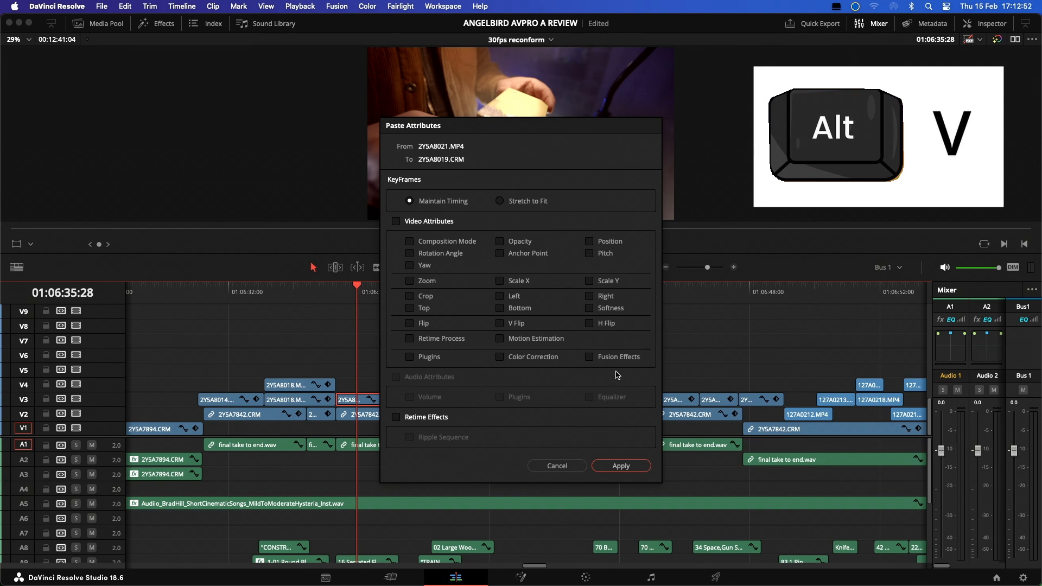
mouse_move(614, 373)
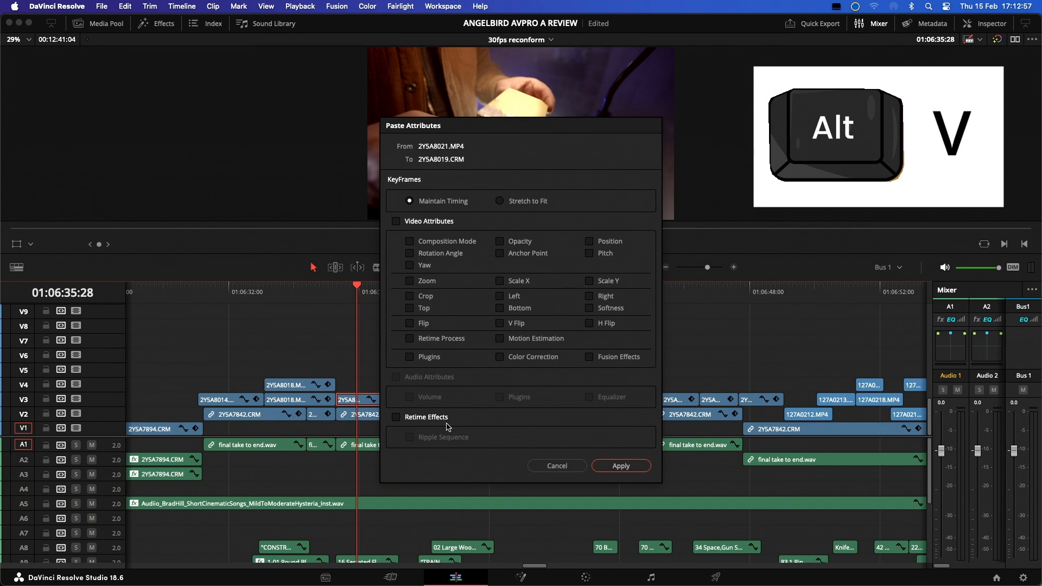
mouse_move(463, 407)
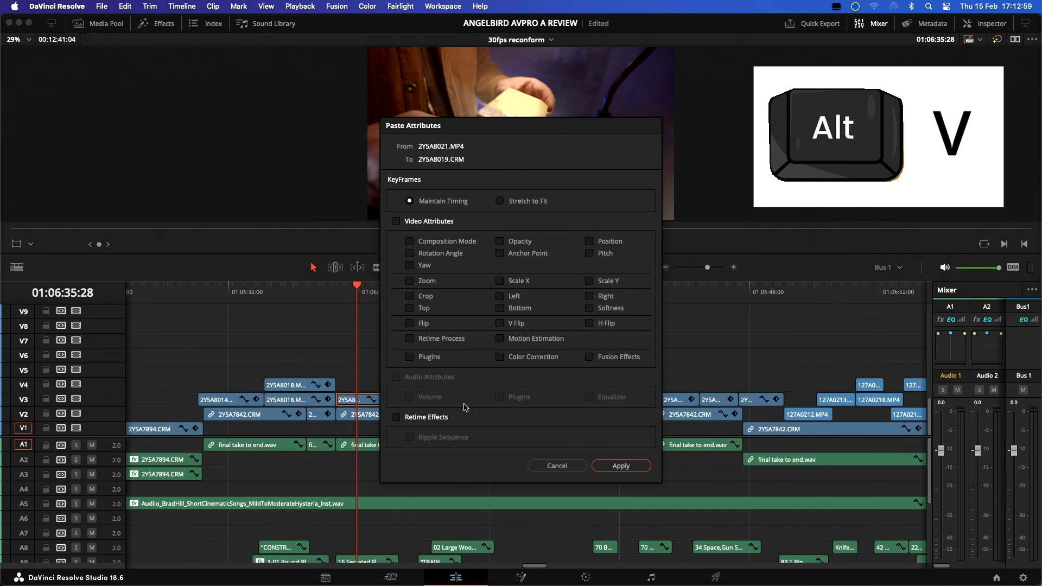
- Paste 2YSA8021.MP4's Retime Effects onto 2YSA8019.CRM and save the project
click(396, 417)
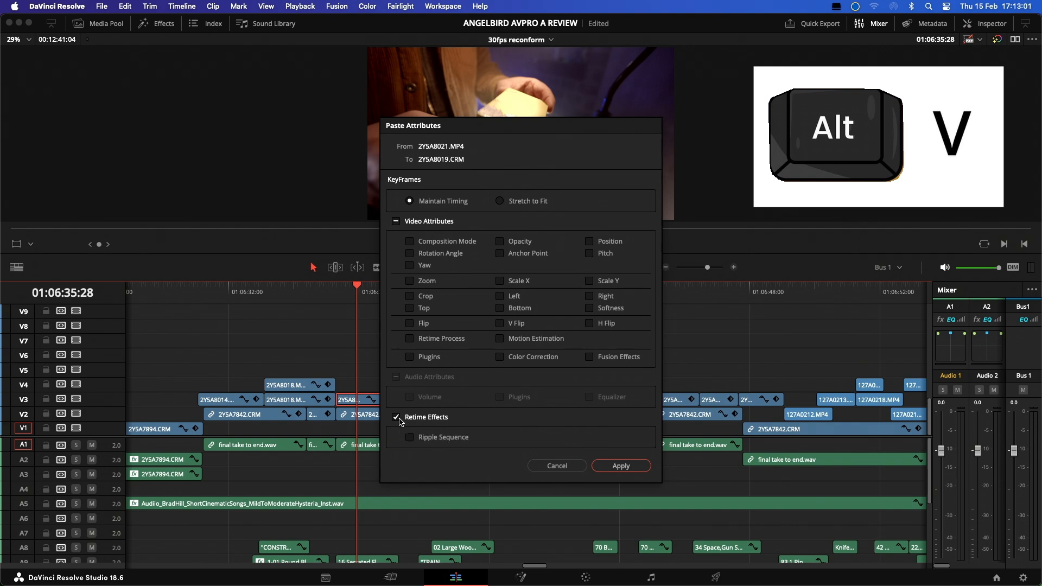
click(398, 416)
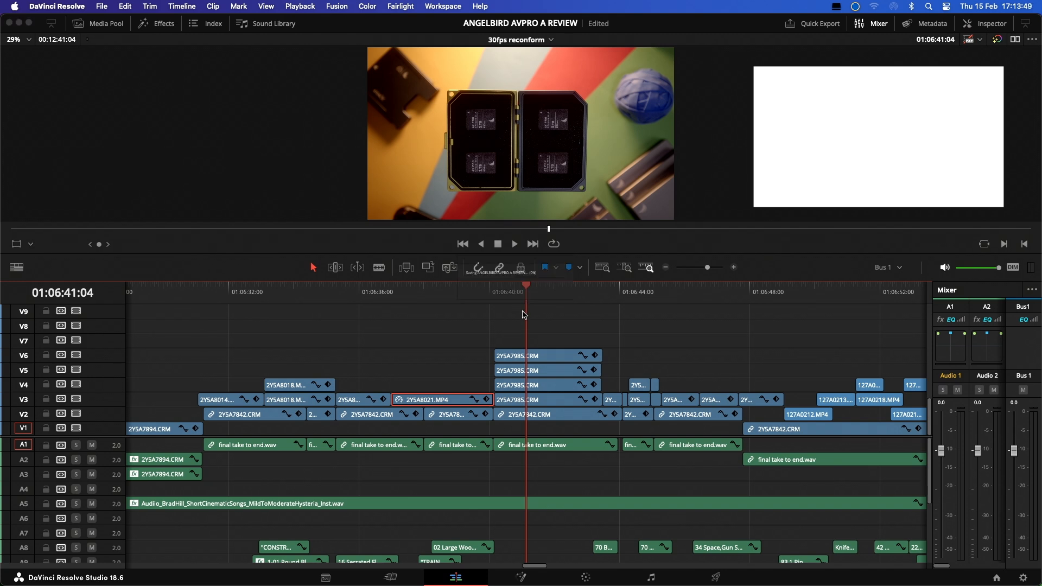
key(ctrl+s)
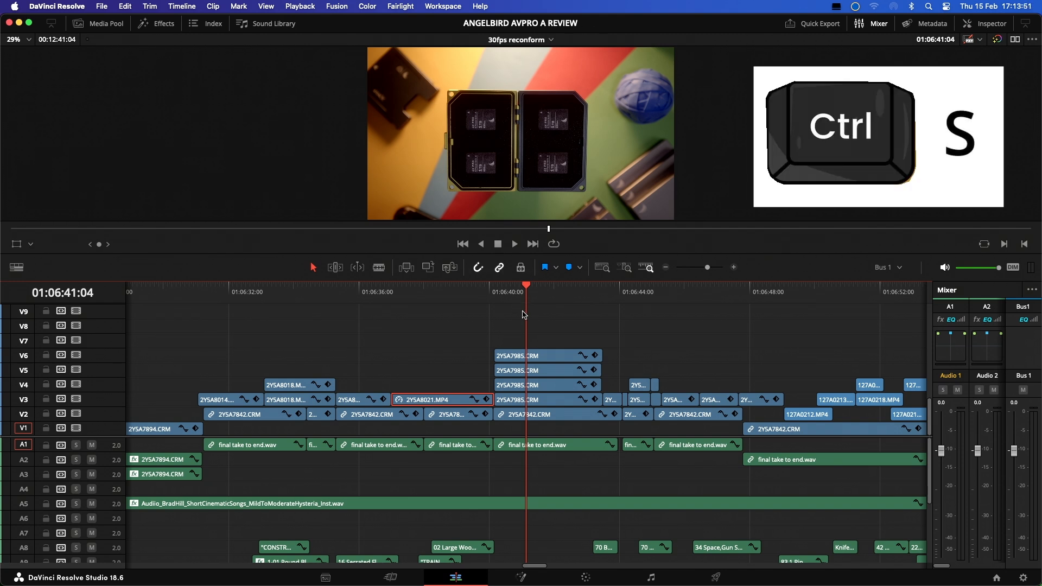